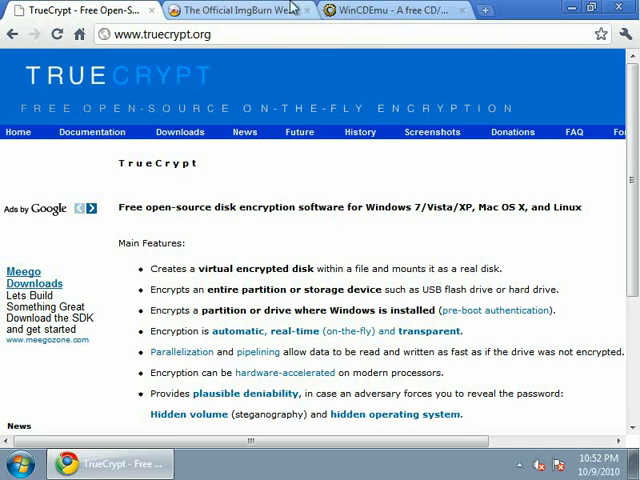
Review the ImgBurn page, then bring up the WinCDEmu homepage in Chrome.
{"action": "left_click", "coordinate": [240, 12]}
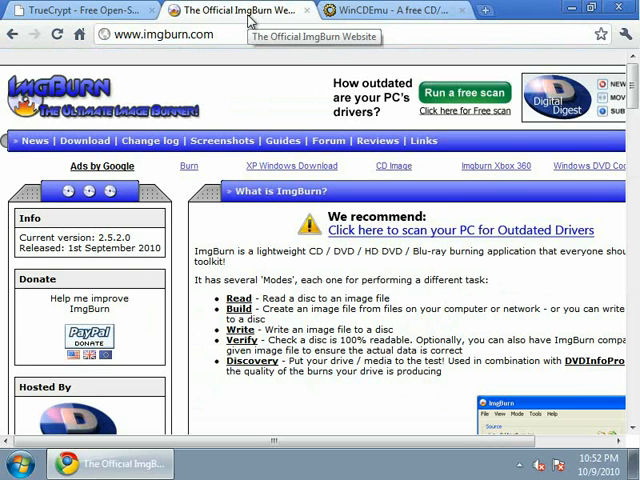
{"action": "mouse_move", "coordinate": [178, 78]}
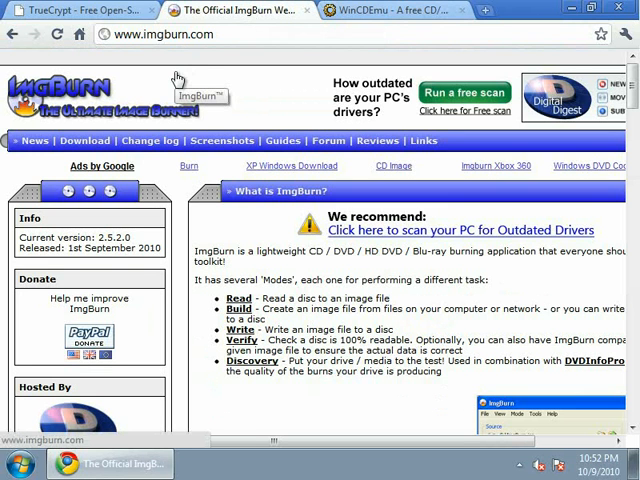
{"action": "mouse_move", "coordinate": [178, 78]}
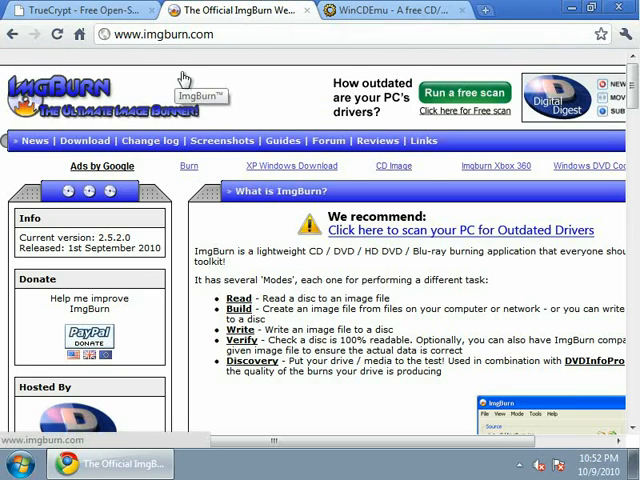
{"action": "mouse_move", "coordinate": [166, 62]}
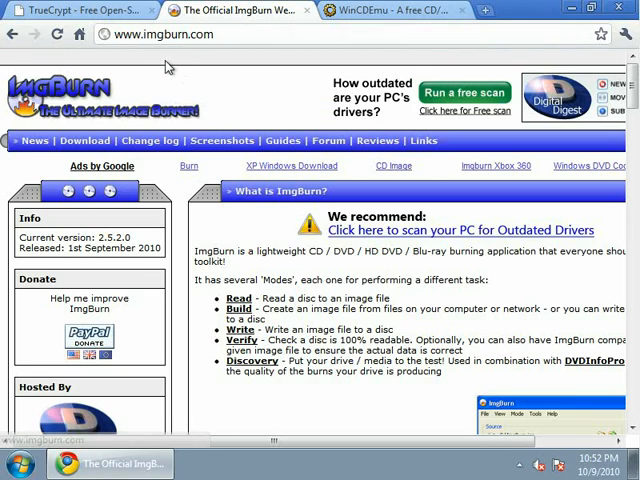
{"action": "mouse_move", "coordinate": [296, 14]}
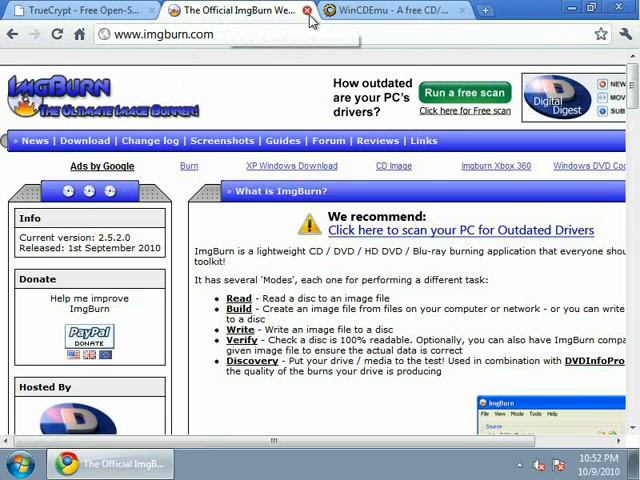
{"action": "mouse_move", "coordinate": [380, 12]}
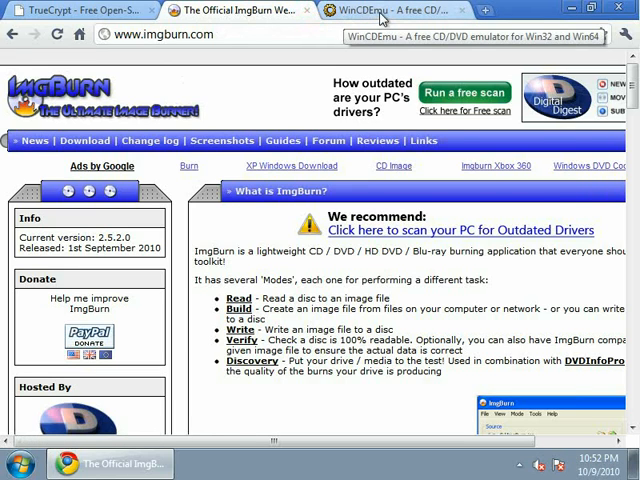
{"action": "left_click", "coordinate": [378, 12]}
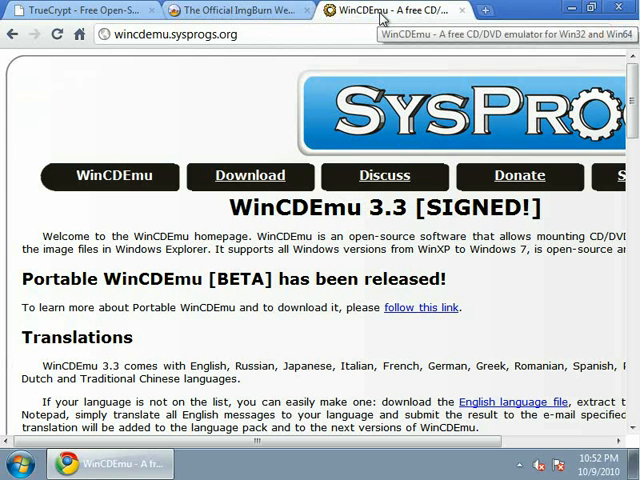
{"action": "mouse_move", "coordinate": [276, 92]}
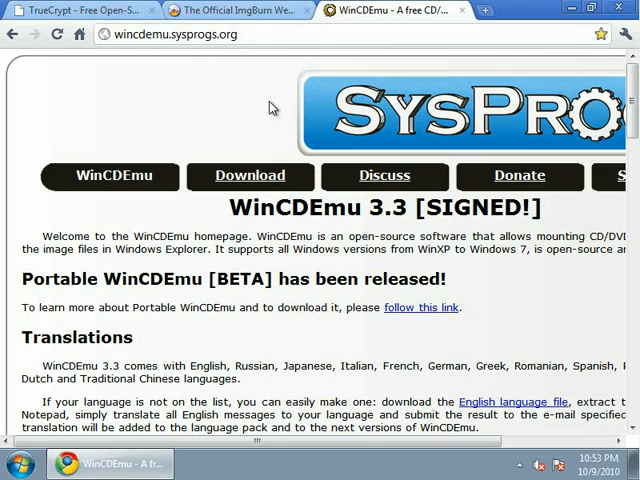
{"action": "mouse_move", "coordinate": [364, 24]}
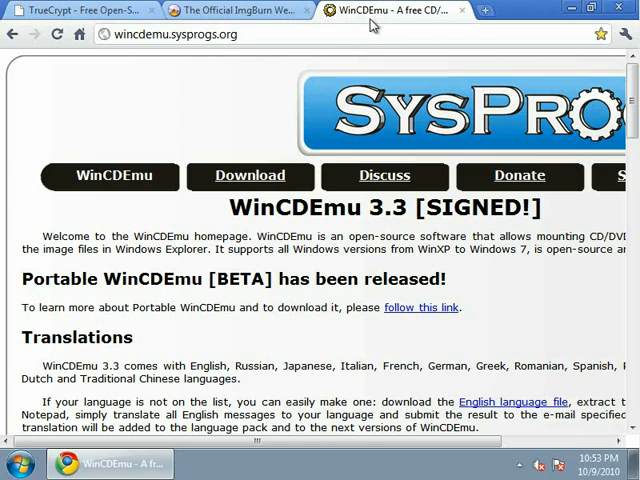
{"action": "mouse_move", "coordinate": [376, 12]}
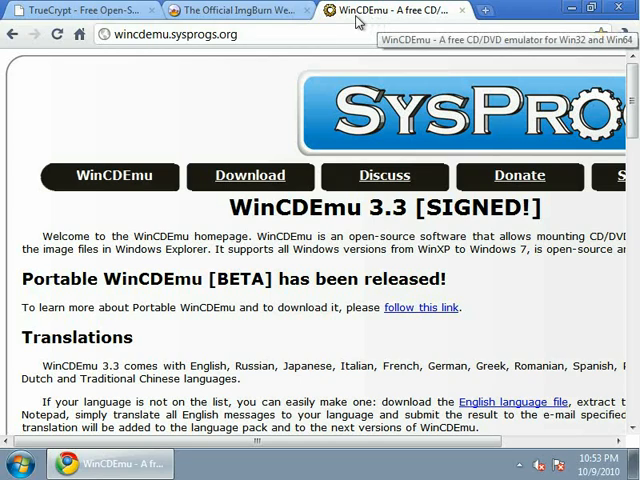
{"action": "mouse_move", "coordinate": [360, 22]}
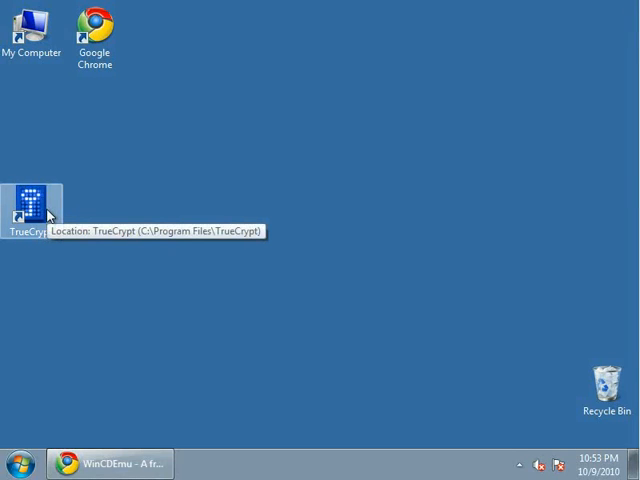
Start normal system encryption of the whole drive with the host protected area detected and encrypted.
{"action": "double_click", "coordinate": [32, 196]}
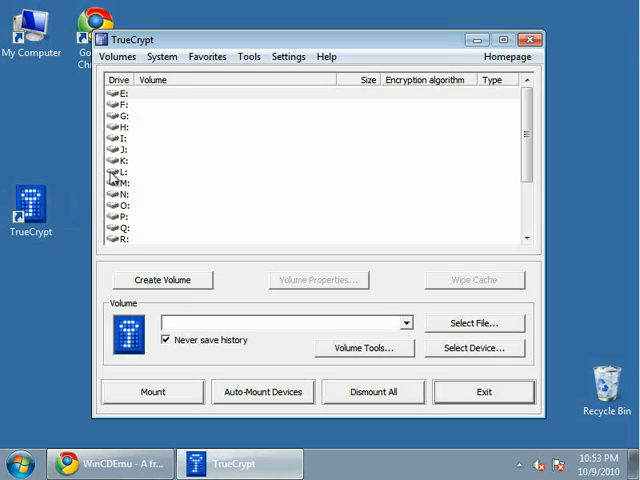
{"action": "left_click", "coordinate": [162, 56]}
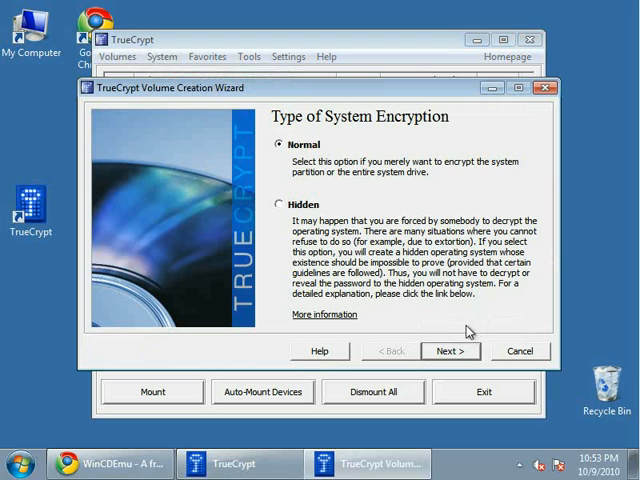
{"action": "left_click", "coordinate": [450, 350]}
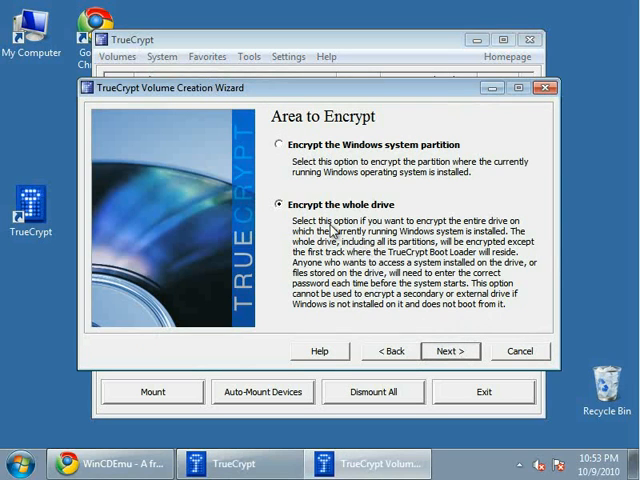
{"action": "mouse_move", "coordinate": [348, 230]}
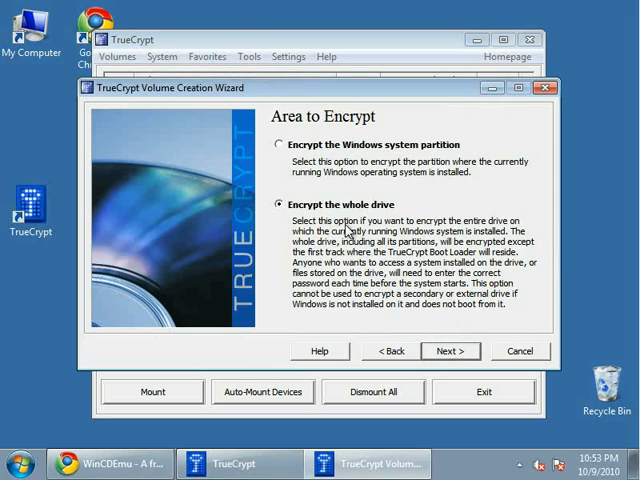
{"action": "left_click", "coordinate": [450, 352]}
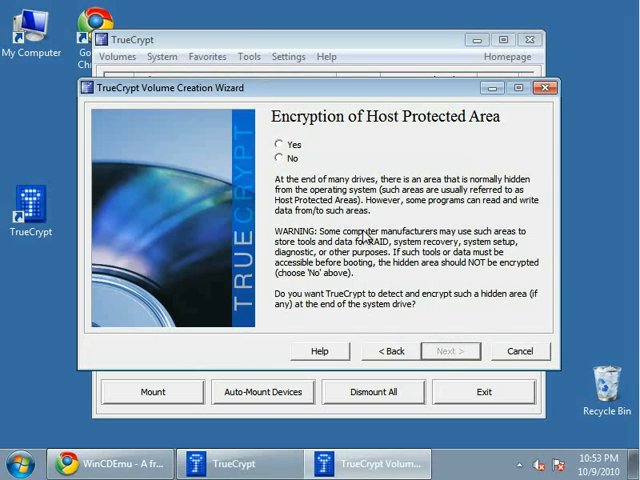
{"action": "left_click", "coordinate": [280, 144]}
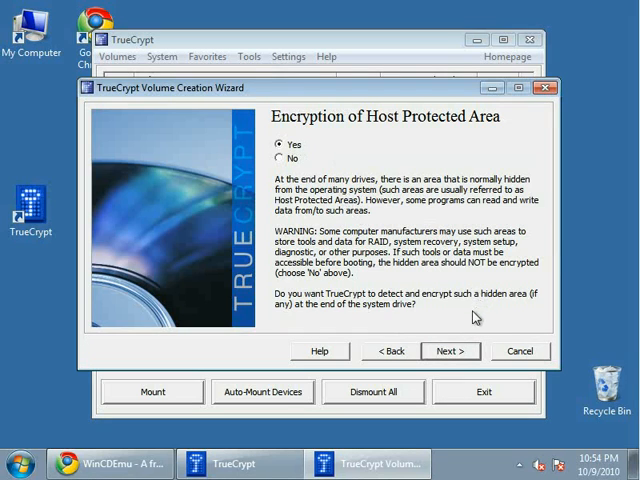
{"action": "left_click", "coordinate": [450, 352]}
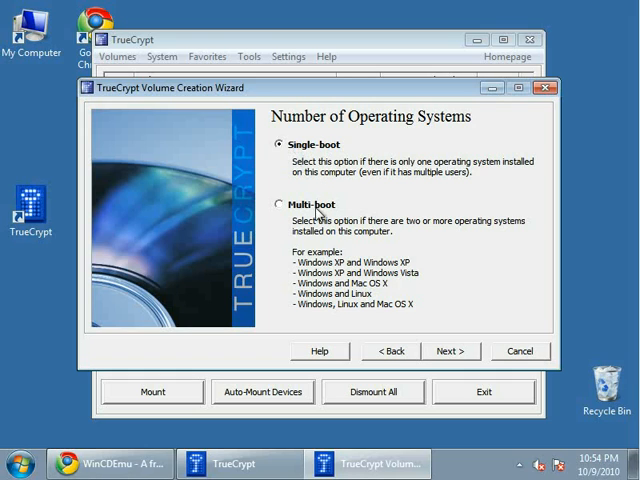
{"action": "mouse_move", "coordinate": [318, 210]}
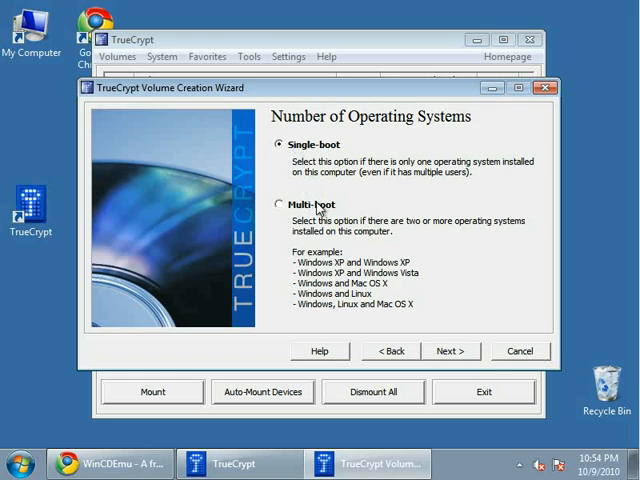
{"action": "mouse_move", "coordinate": [318, 188]}
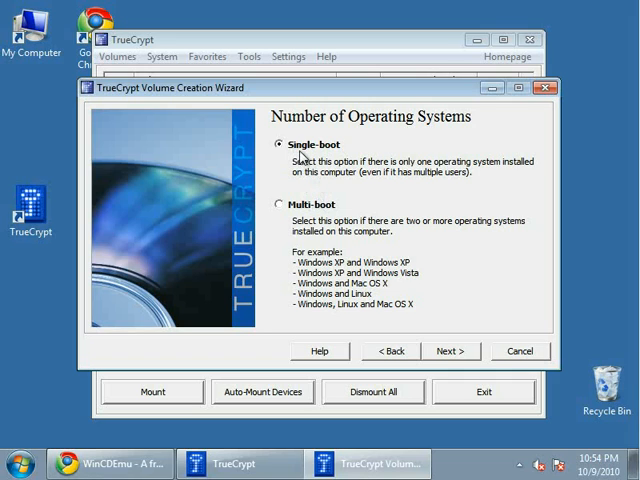
{"action": "mouse_move", "coordinate": [450, 352]}
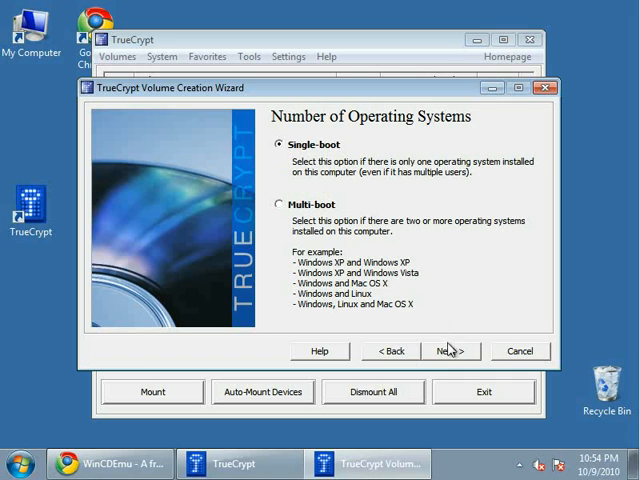
Choose single-boot, accept the default AES options and submit the chosen password.
{"action": "left_click", "coordinate": [450, 352]}
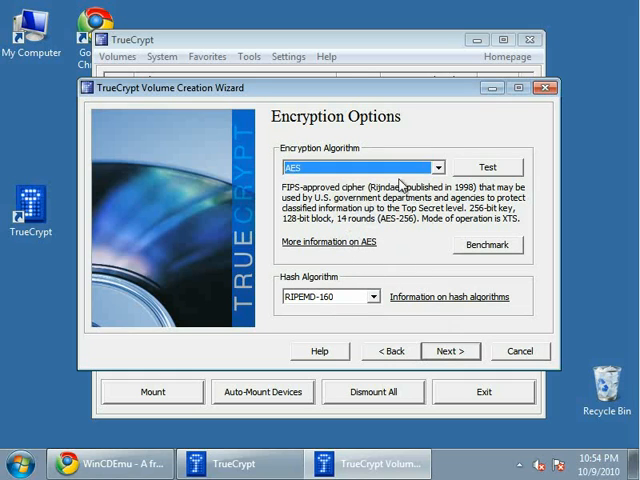
{"action": "left_click", "coordinate": [436, 166]}
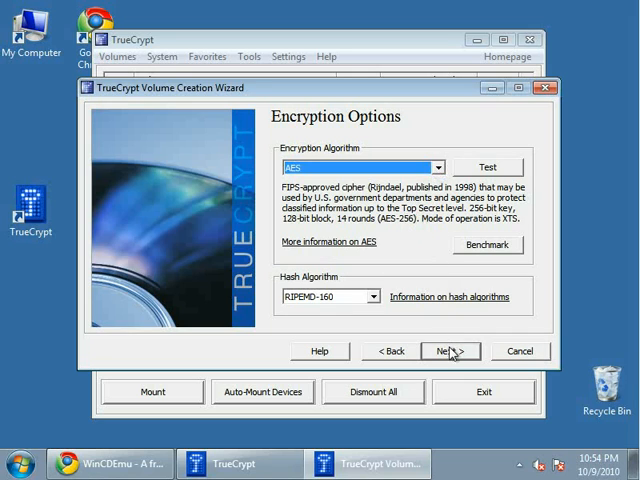
{"action": "left_click", "coordinate": [448, 352]}
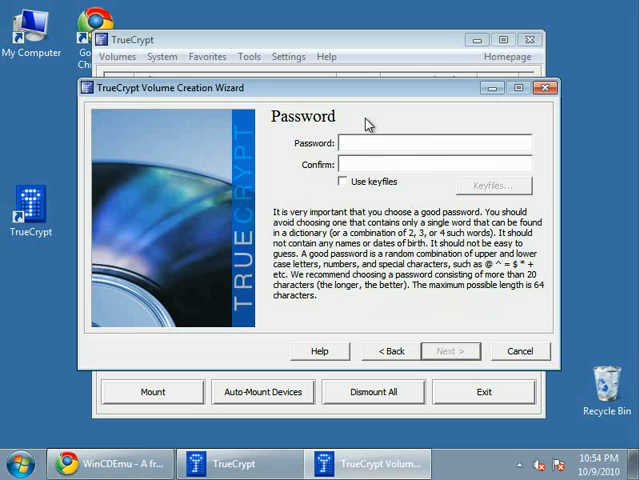
{"action": "mouse_move", "coordinate": [446, 266]}
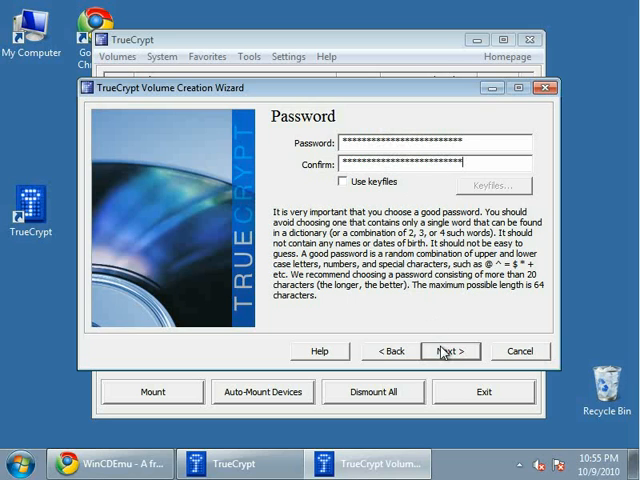
{"action": "left_click", "coordinate": [448, 352]}
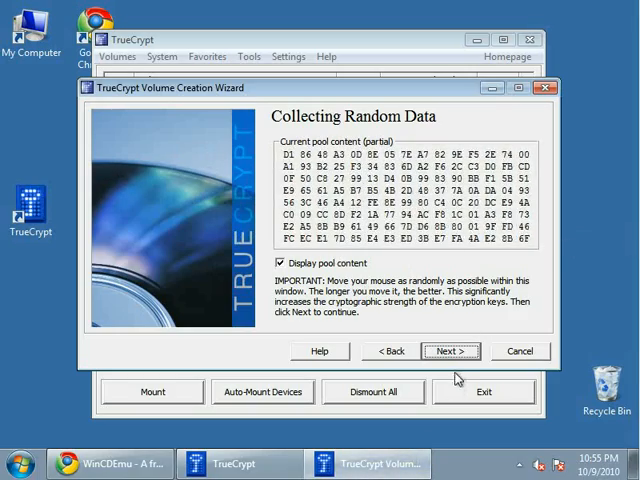
Generate the encryption keys with administrator approval and continue to the rescue disk step.
{"action": "left_click", "coordinate": [450, 352]}
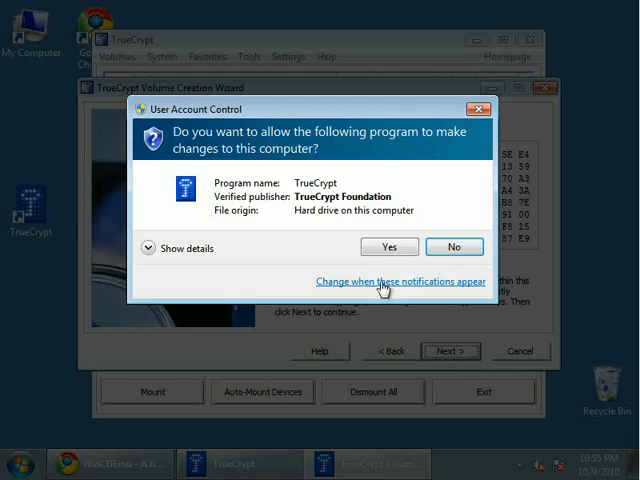
{"action": "left_click", "coordinate": [388, 246]}
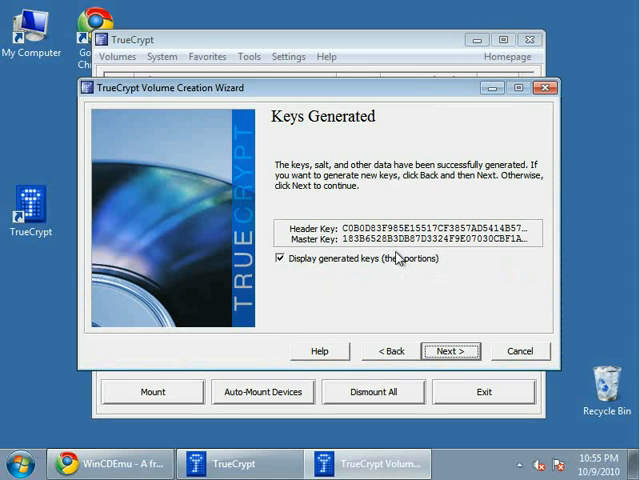
{"action": "left_click", "coordinate": [450, 352]}
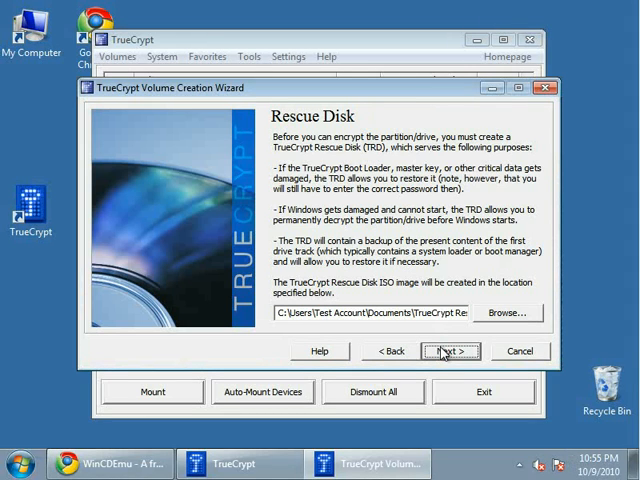
{"action": "mouse_move", "coordinate": [438, 344]}
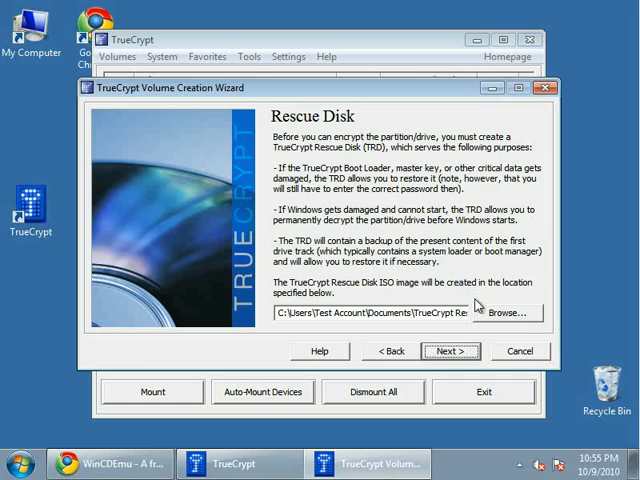
Save the rescue disk image as rescue disk.iso on the Desktop and let the disc burner launch.
{"action": "left_click", "coordinate": [508, 312]}
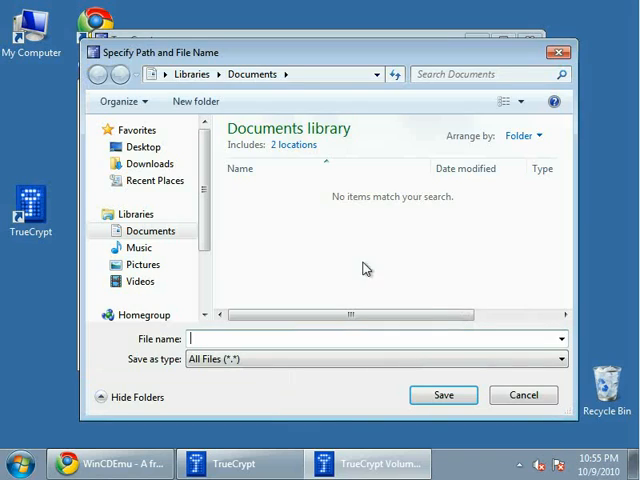
{"action": "left_click", "coordinate": [144, 146]}
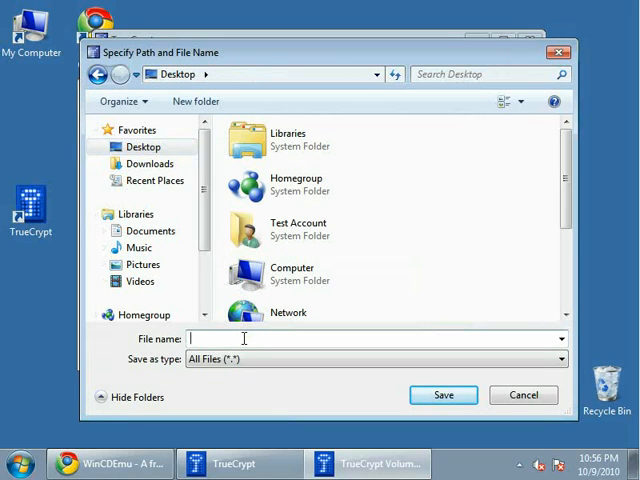
{"action": "type", "text": "rescue disk."}
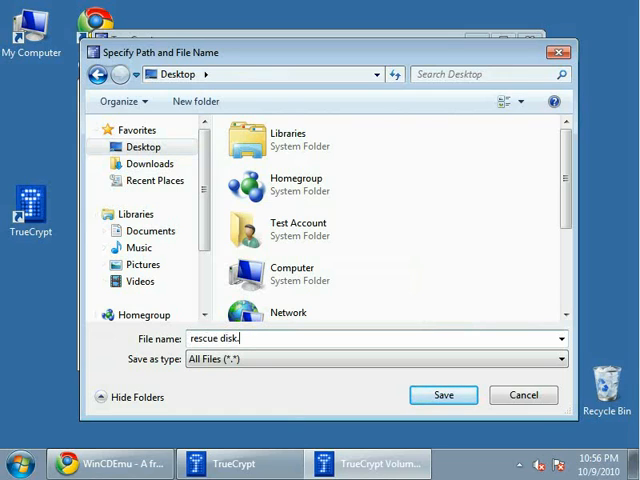
{"action": "type", "text": "iso"}
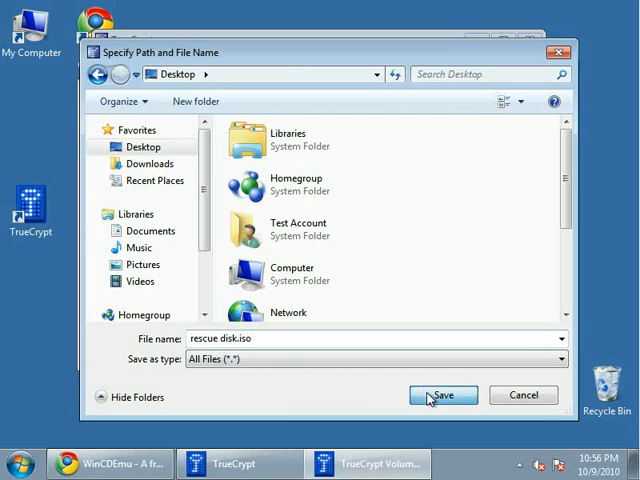
{"action": "left_click", "coordinate": [444, 396]}
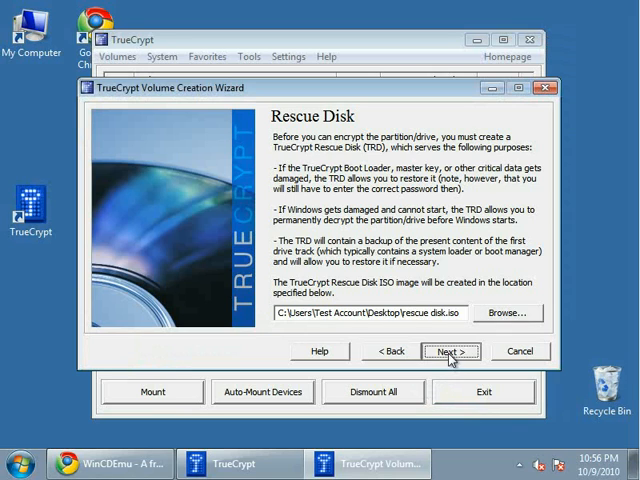
{"action": "left_click", "coordinate": [450, 352]}
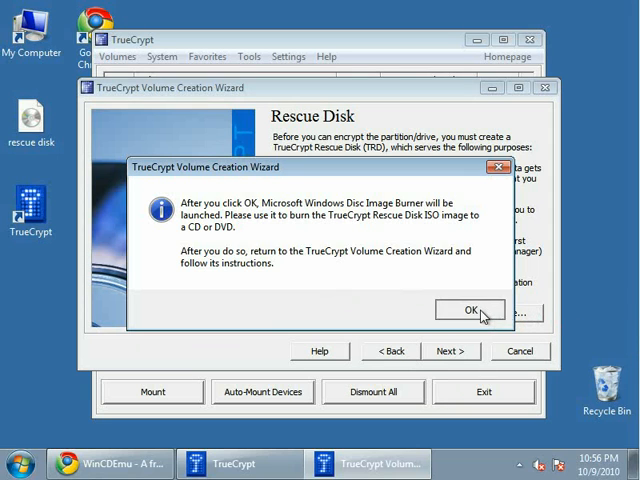
{"action": "left_click", "coordinate": [468, 308]}
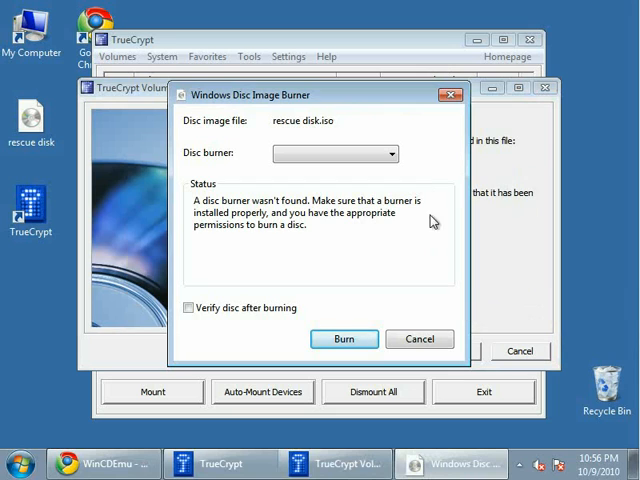
{"action": "mouse_move", "coordinate": [452, 98]}
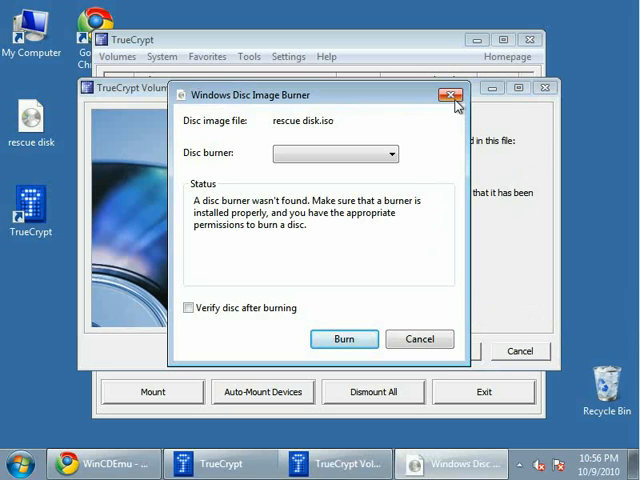
Close the disc burner and mount rescue disk.iso with WinCDEmu as virtual drive Q.
{"action": "left_click", "coordinate": [448, 92]}
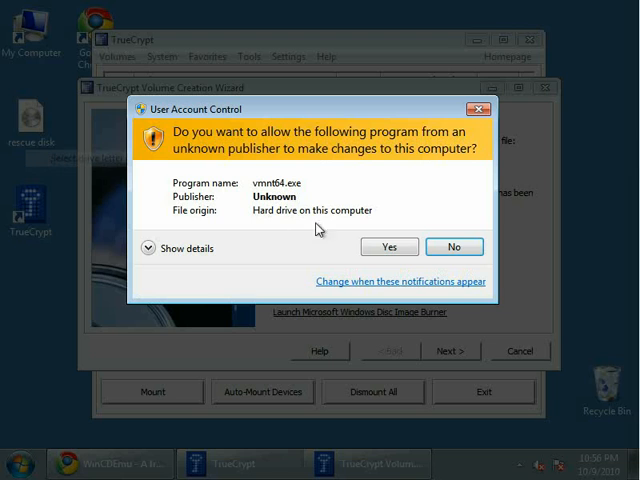
{"action": "left_click", "coordinate": [388, 246]}
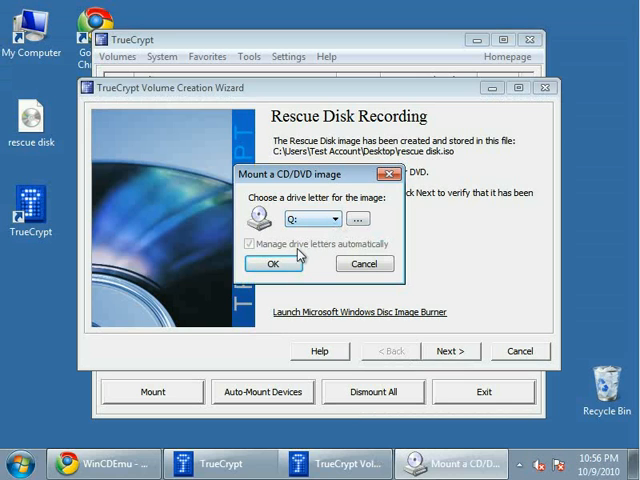
{"action": "left_click", "coordinate": [272, 264]}
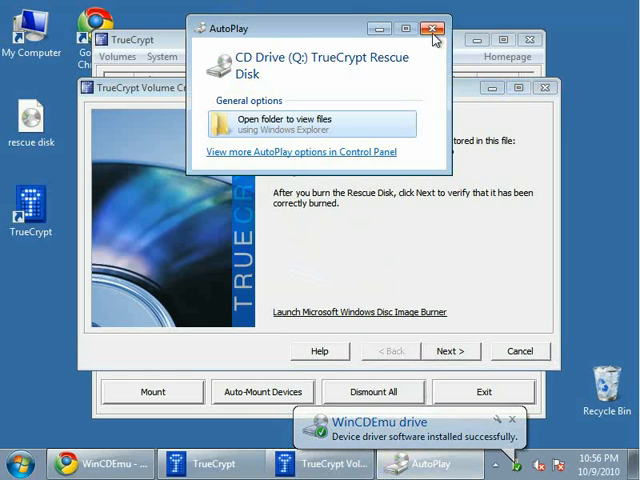
{"action": "mouse_move", "coordinate": [436, 32]}
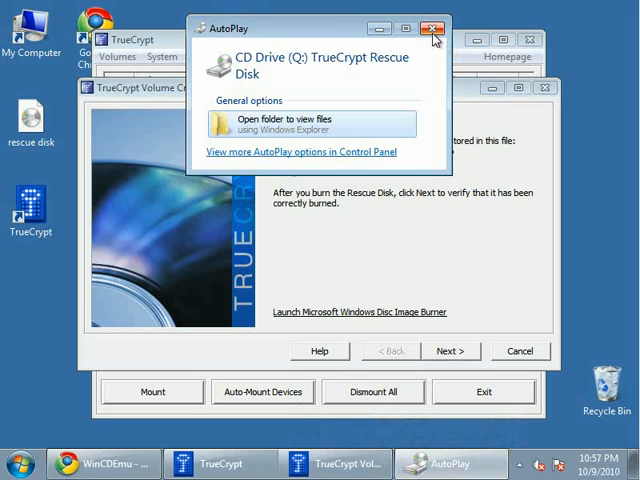
{"action": "left_click", "coordinate": [432, 28]}
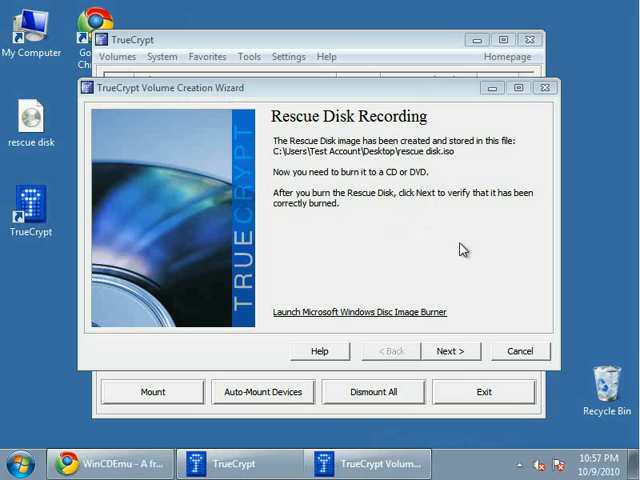
{"action": "mouse_move", "coordinate": [470, 272]}
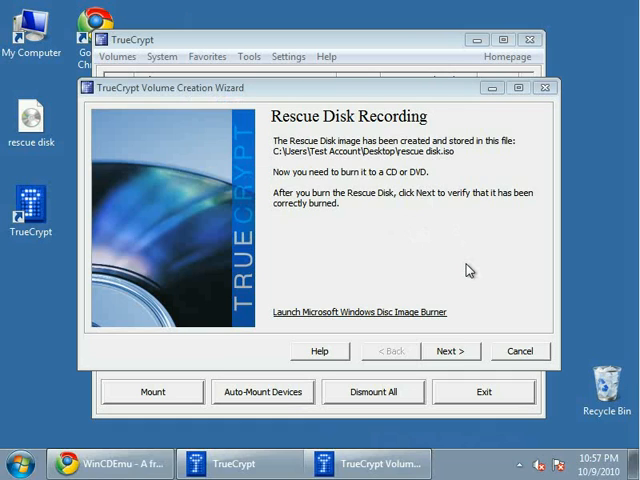
{"action": "mouse_move", "coordinate": [392, 440]}
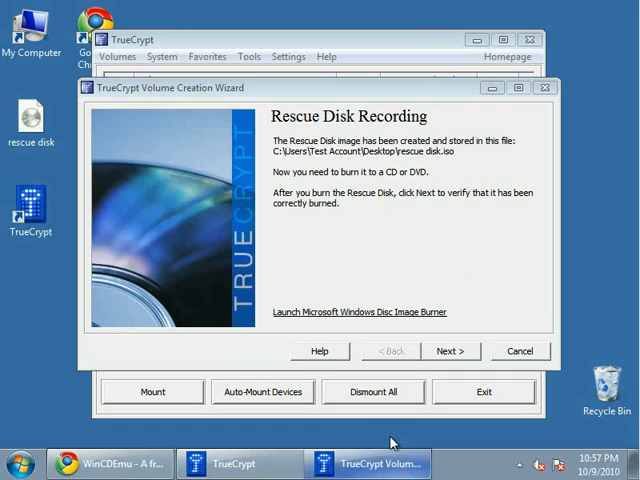
{"action": "mouse_move", "coordinate": [630, 274]}
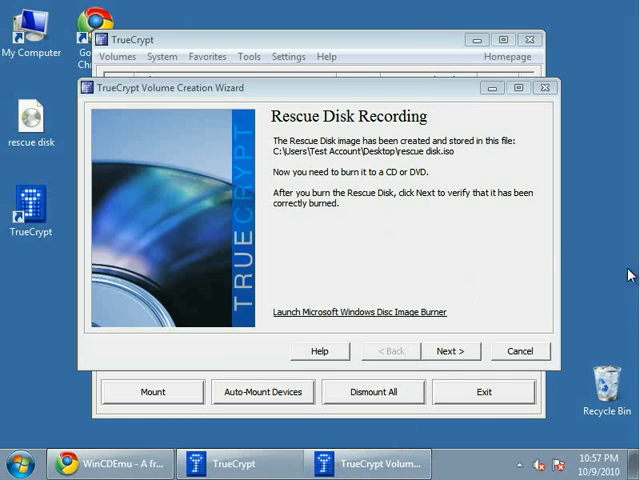
Verify the rescue disk from the mounted virtual drive.
{"action": "left_click", "coordinate": [450, 352]}
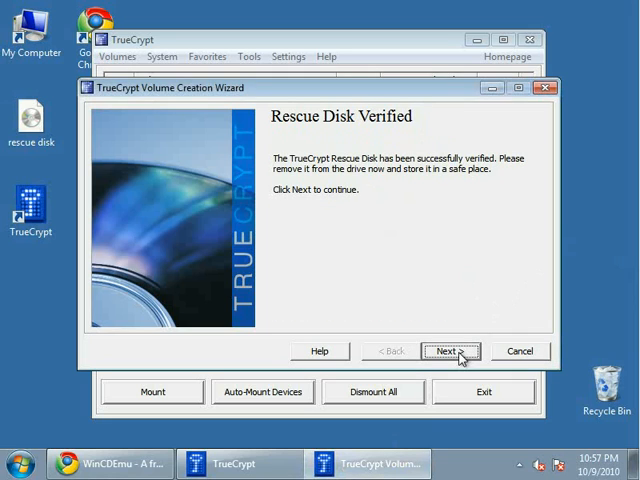
{"action": "mouse_move", "coordinate": [340, 192]}
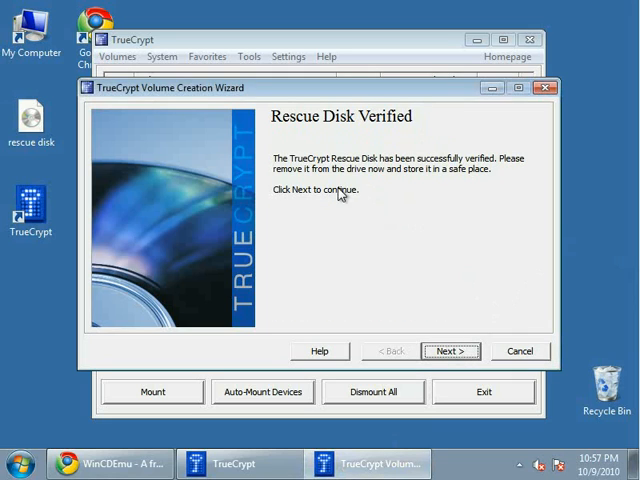
{"action": "mouse_move", "coordinate": [468, 172]}
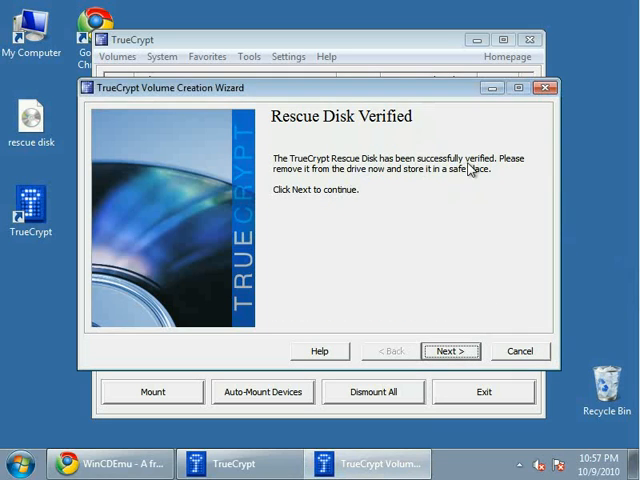
{"action": "mouse_move", "coordinate": [428, 188]}
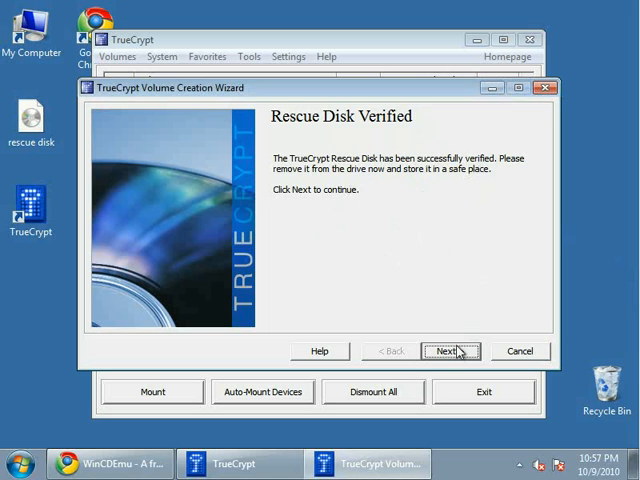
Leave the wipe mode at None (fastest) and continue to the system encryption pretest.
{"action": "left_click", "coordinate": [448, 352]}
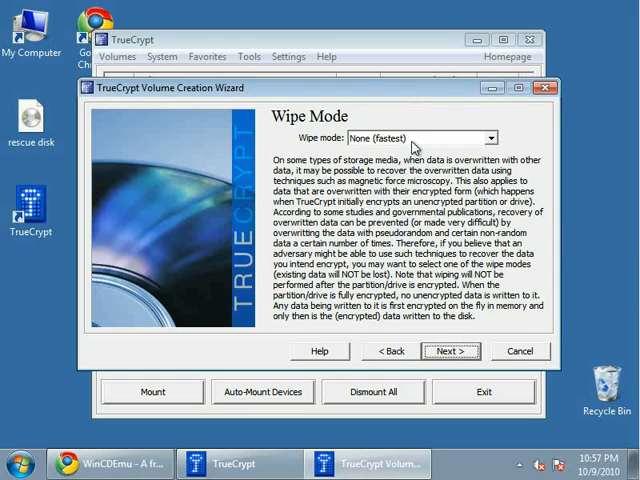
{"action": "left_click", "coordinate": [502, 136]}
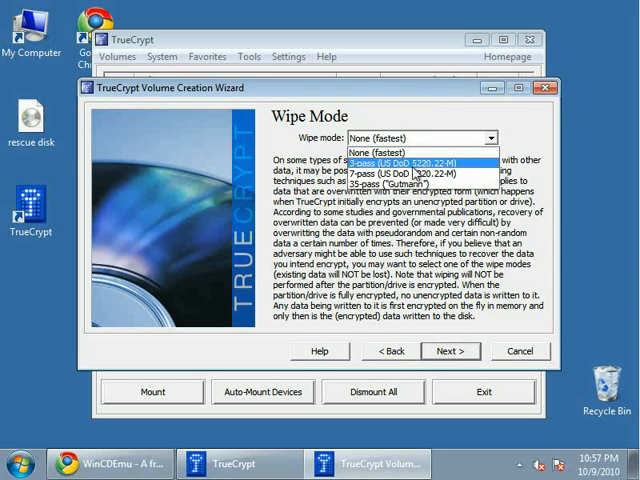
{"action": "left_click", "coordinate": [416, 138]}
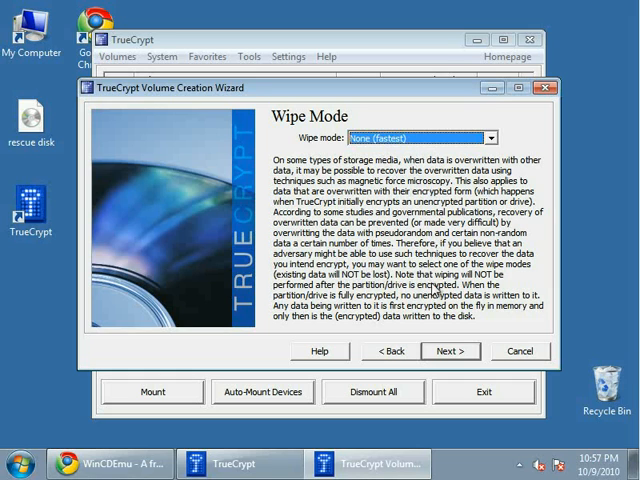
{"action": "left_click", "coordinate": [450, 352]}
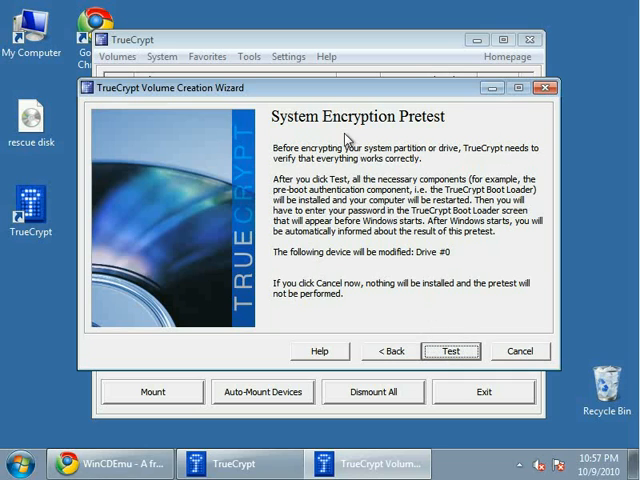
{"action": "mouse_move", "coordinate": [364, 272]}
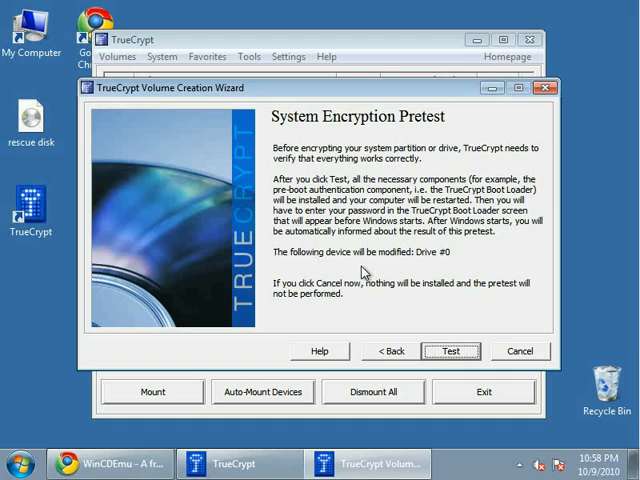
{"action": "mouse_move", "coordinate": [472, 250]}
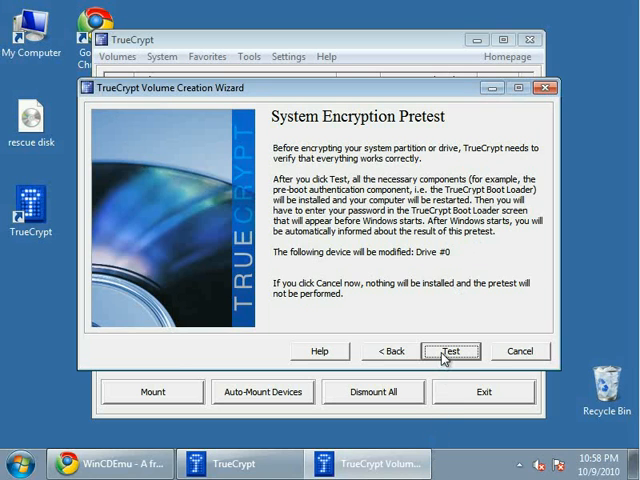
Run the pretest, acknowledge the important notes and agree to restart now.
{"action": "left_click", "coordinate": [452, 352]}
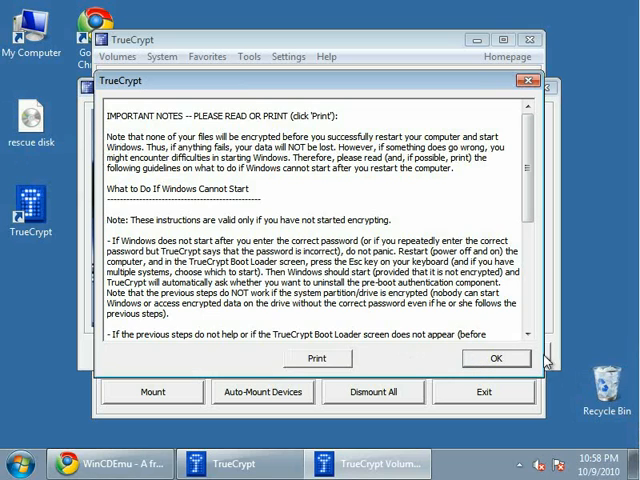
{"action": "left_click", "coordinate": [496, 358]}
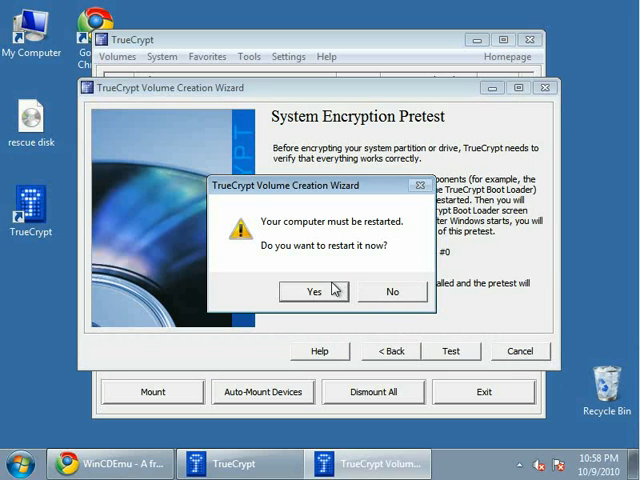
{"action": "left_click", "coordinate": [392, 292]}
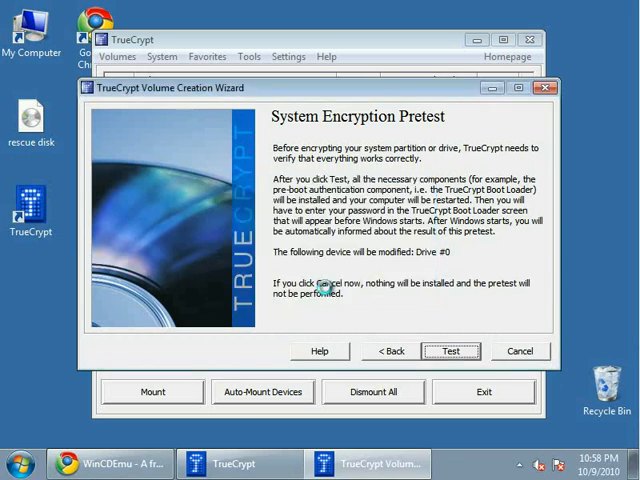
Continue the wizard once the pretest reports success after the restart.
{"action": "left_click", "coordinate": [452, 352]}
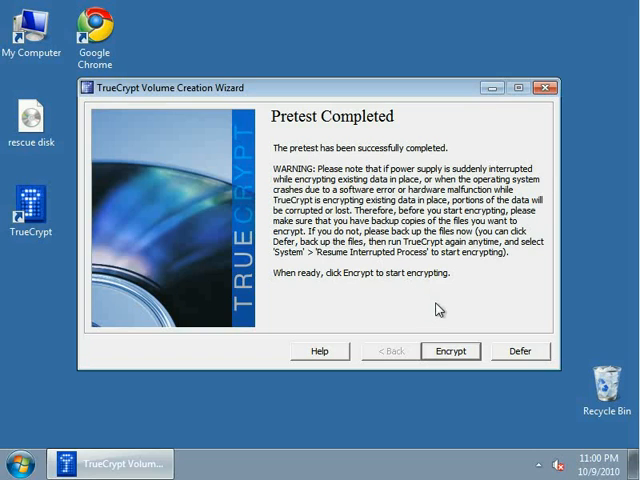
{"action": "mouse_move", "coordinate": [450, 352]}
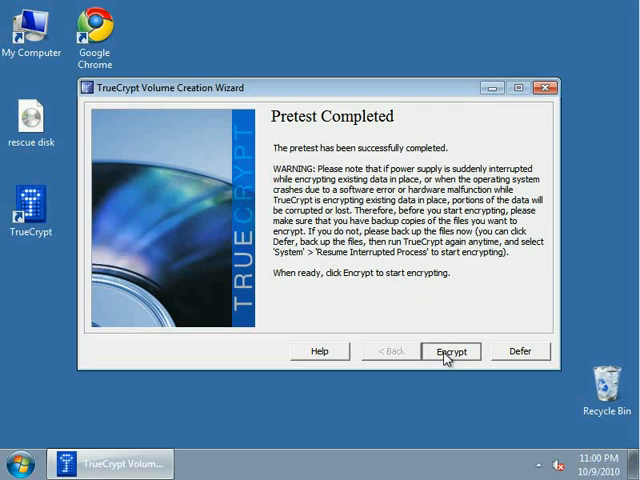
Start encrypting the system drive, confirm it, and finish the wizard.
{"action": "left_click", "coordinate": [450, 352]}
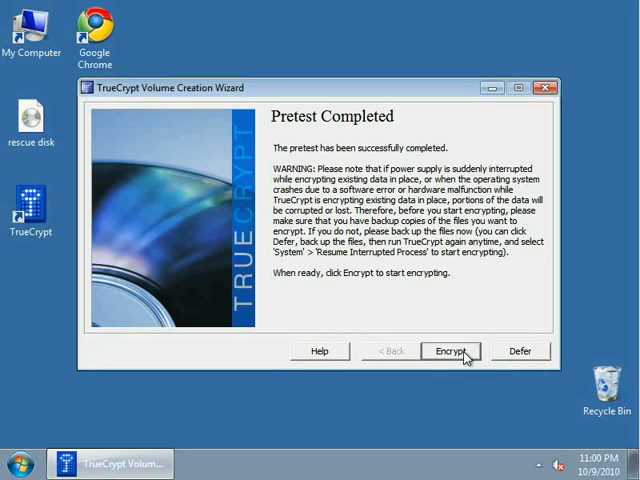
{"action": "left_click", "coordinate": [450, 352]}
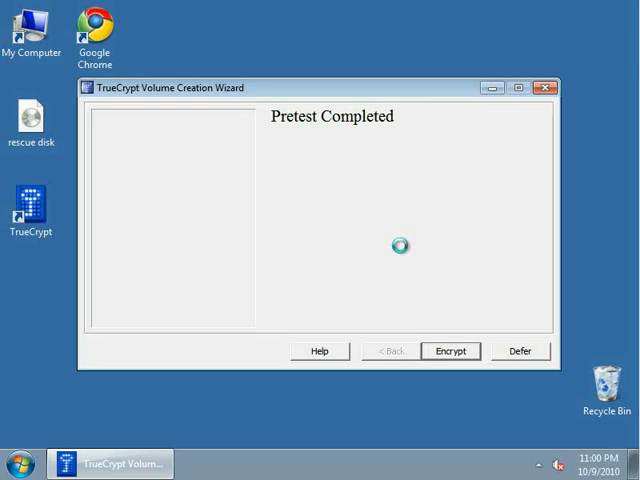
{"action": "left_click", "coordinate": [450, 352]}
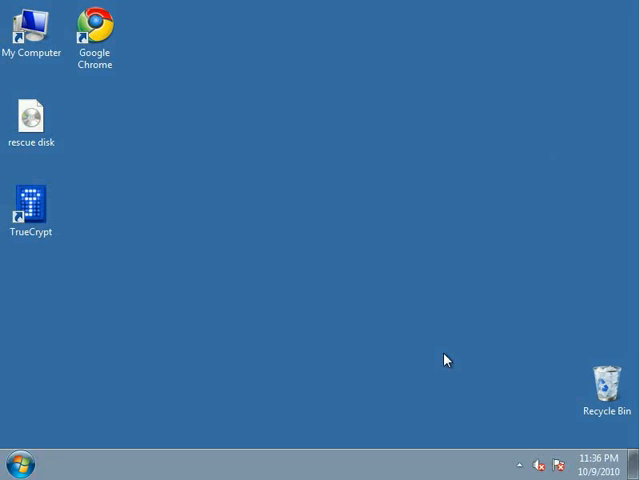
{"action": "mouse_move", "coordinate": [18, 456]}
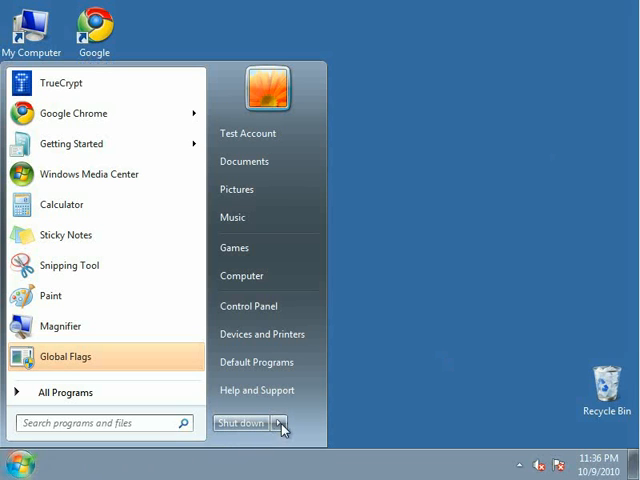
Restart the computer from the Start menu's shutdown options.
{"action": "left_click", "coordinate": [284, 424]}
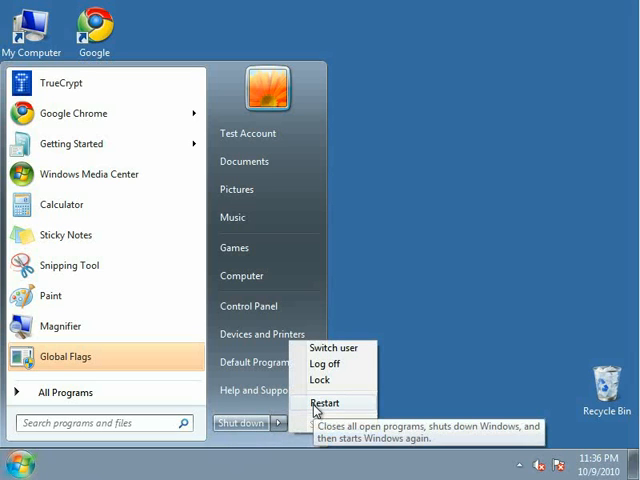
{"action": "left_click", "coordinate": [324, 404]}
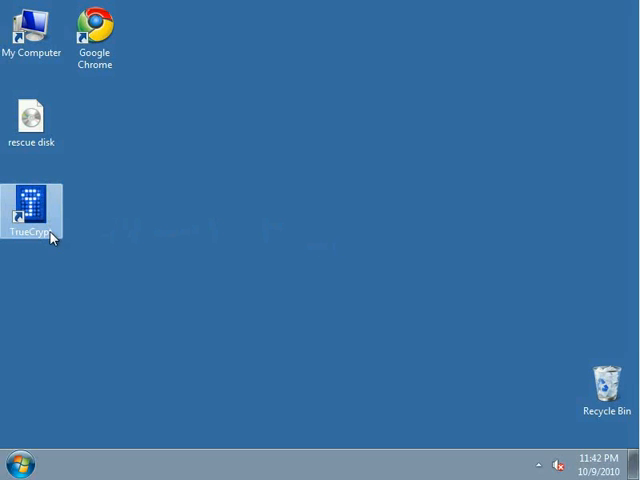
Launch TrueCrypt and go to System Encryption Settings.
{"action": "double_click", "coordinate": [32, 204]}
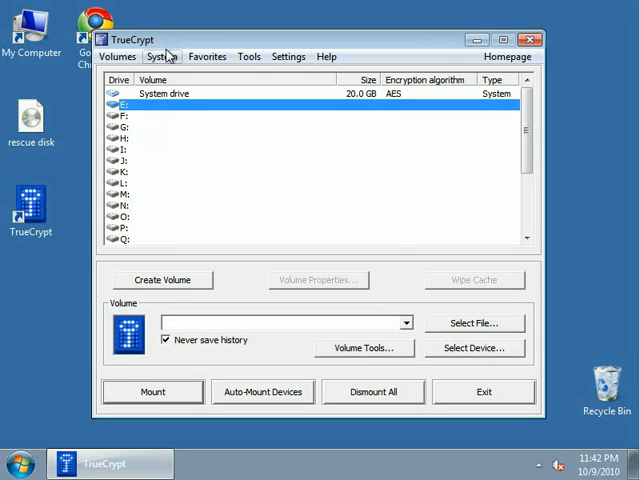
{"action": "left_click", "coordinate": [168, 56]}
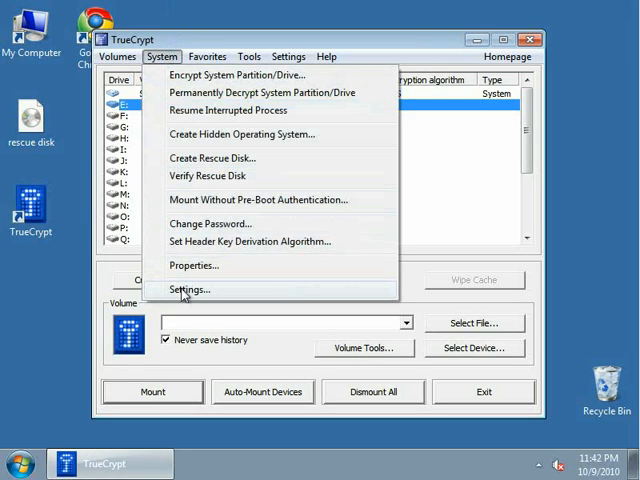
{"action": "left_click", "coordinate": [188, 288]}
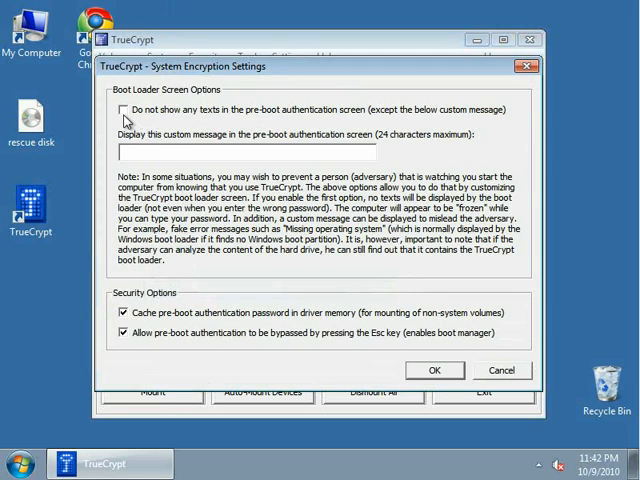
Enable 'Do not show any texts in the pre-boot authentication screen' and confirm the warning.
{"action": "left_click", "coordinate": [120, 108]}
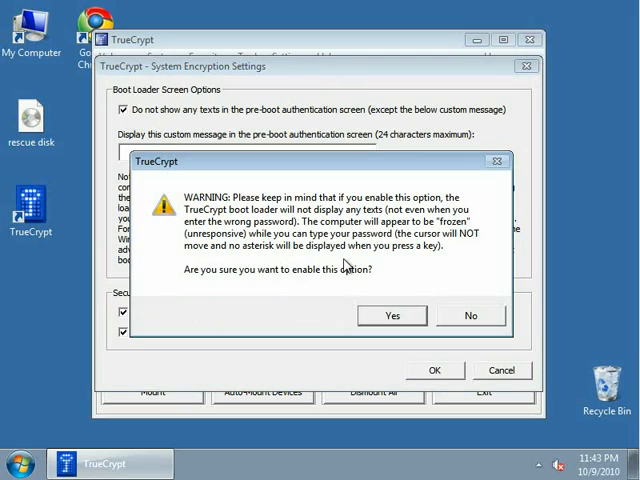
{"action": "mouse_move", "coordinate": [364, 290]}
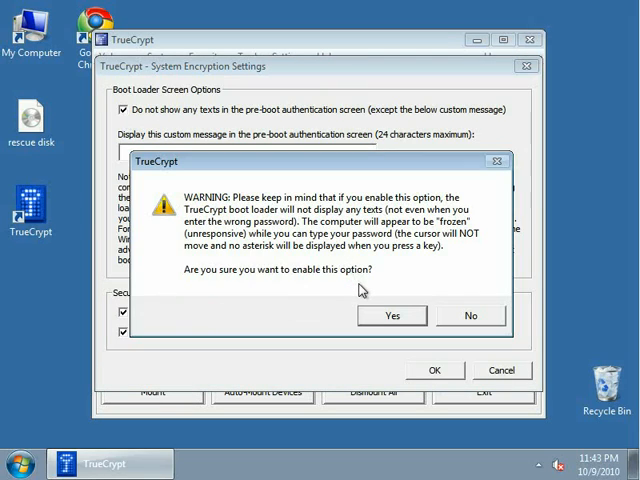
{"action": "mouse_move", "coordinate": [356, 276]}
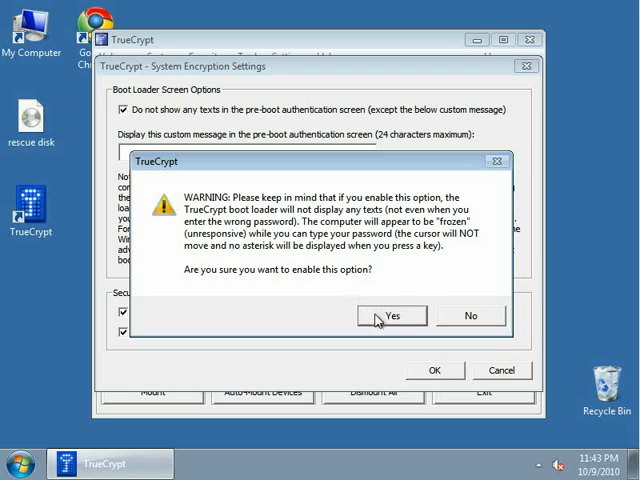
{"action": "left_click", "coordinate": [392, 316]}
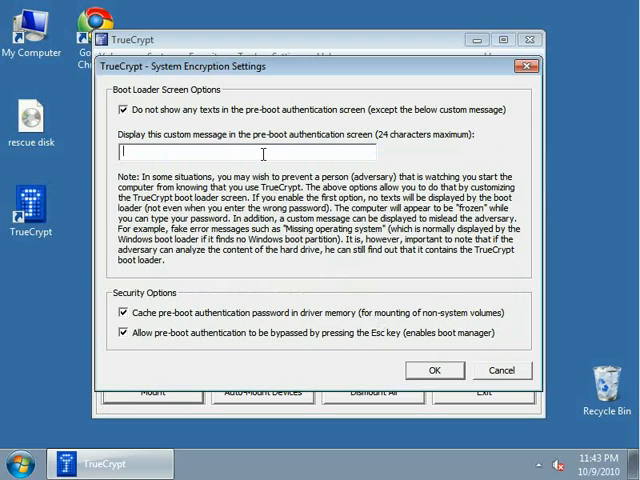